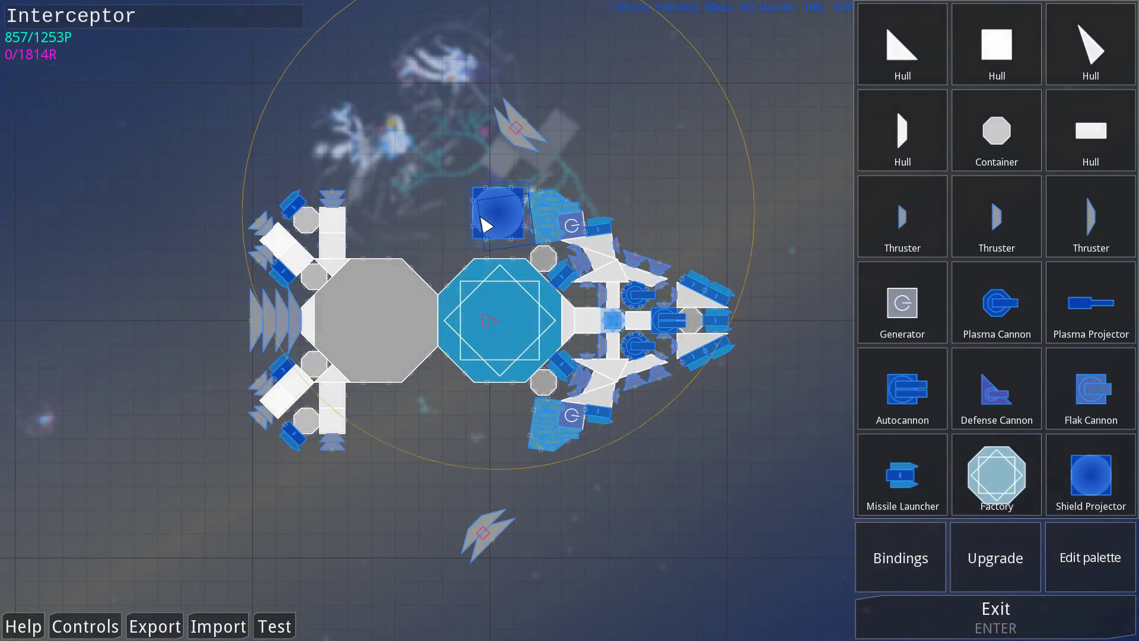
# Place a Shield Projector on the Interceptor beside its central core block
pyautogui.click(275, 625)
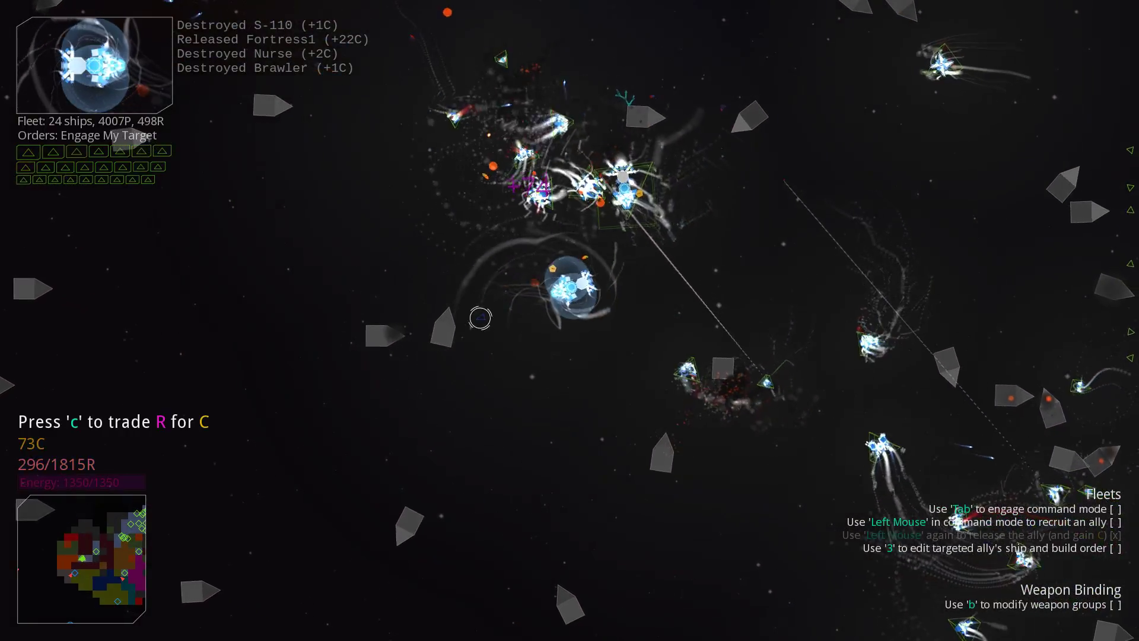